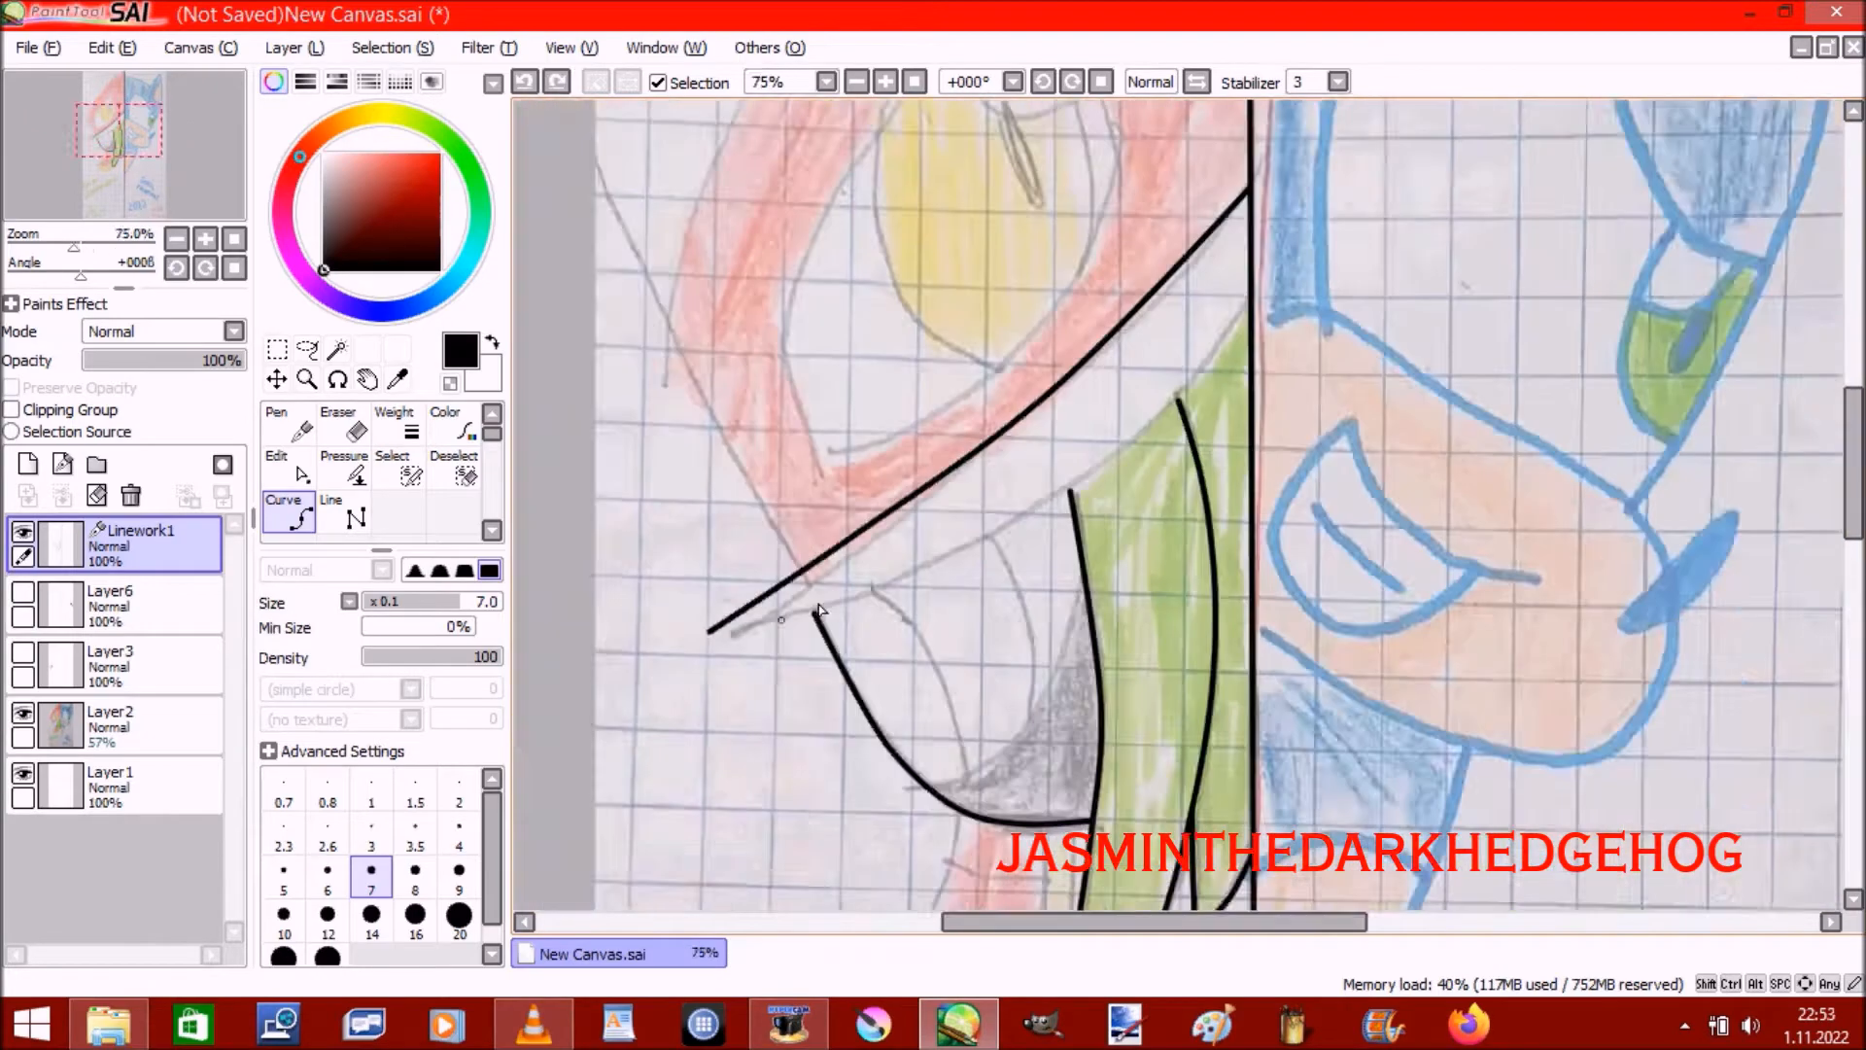
# - Lay Curve-tool points along Rouge's jaw, hair outline and chin on the Linework1 layer
pyautogui.click(276, 462)
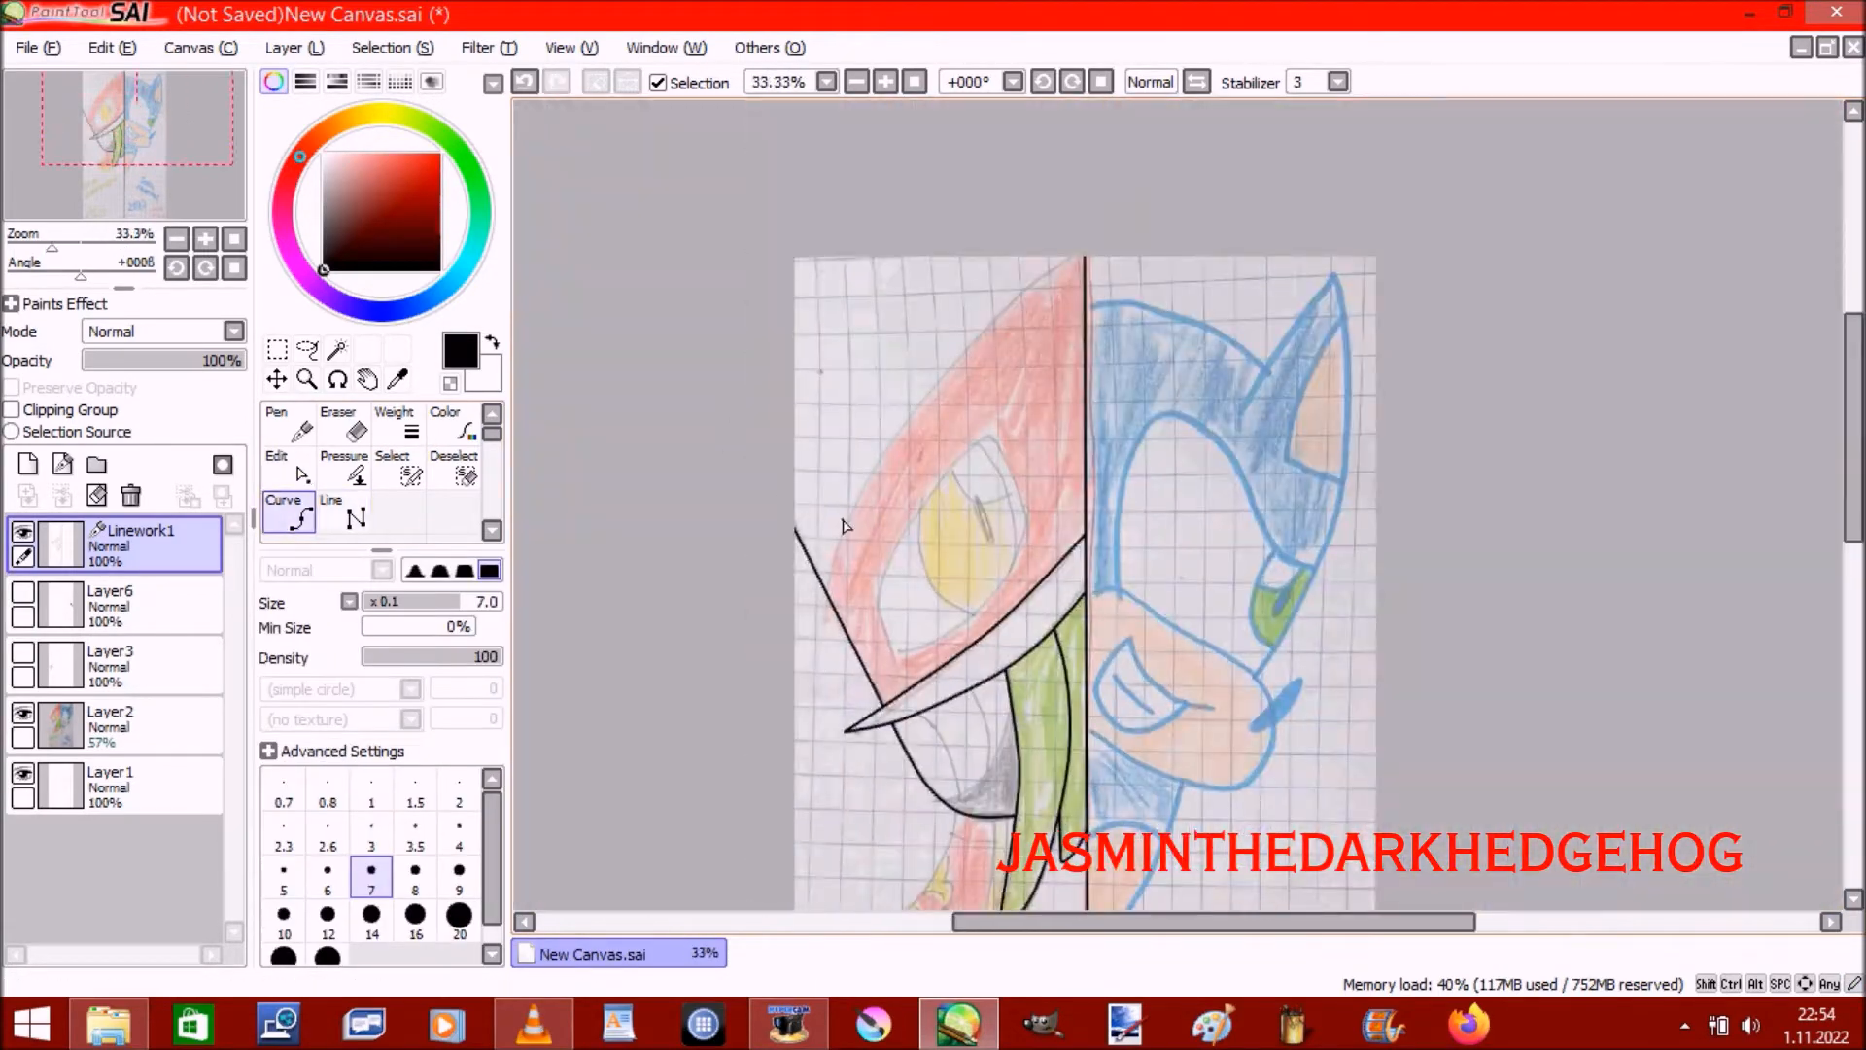
pyautogui.click(276, 435)
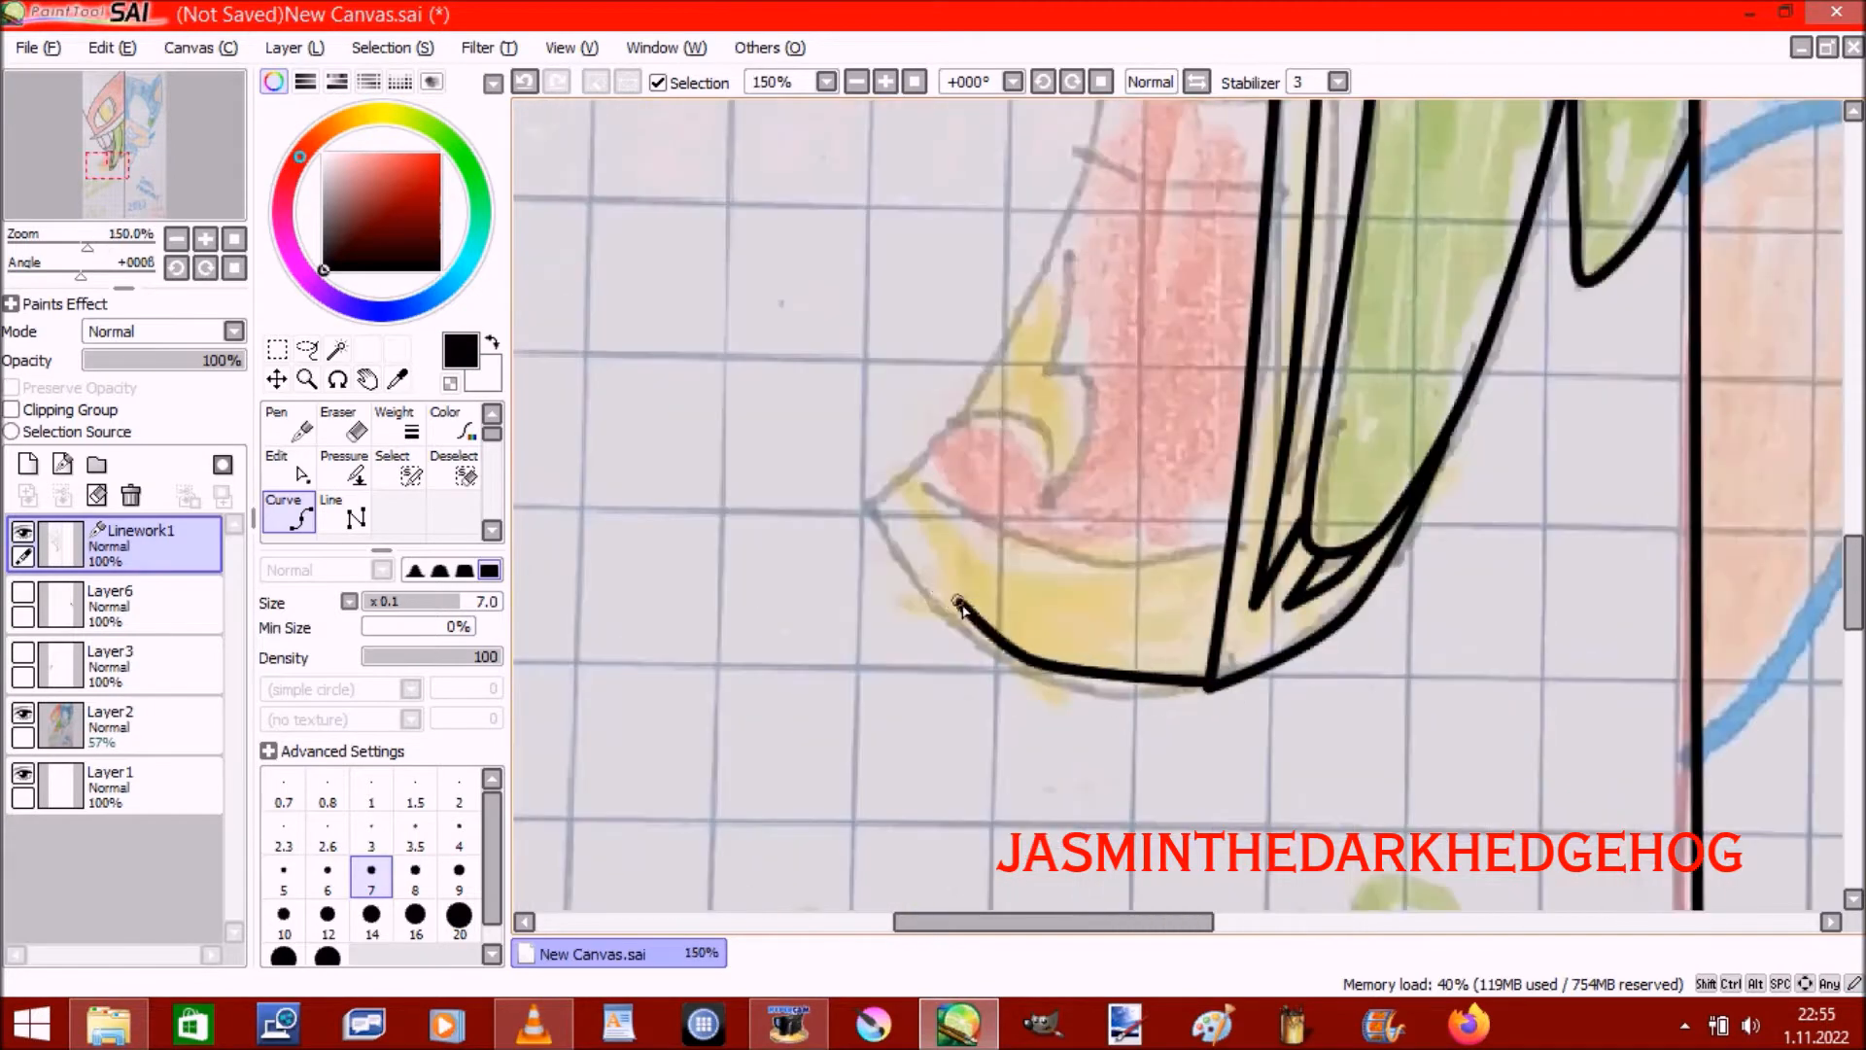
pyautogui.click(883, 81)
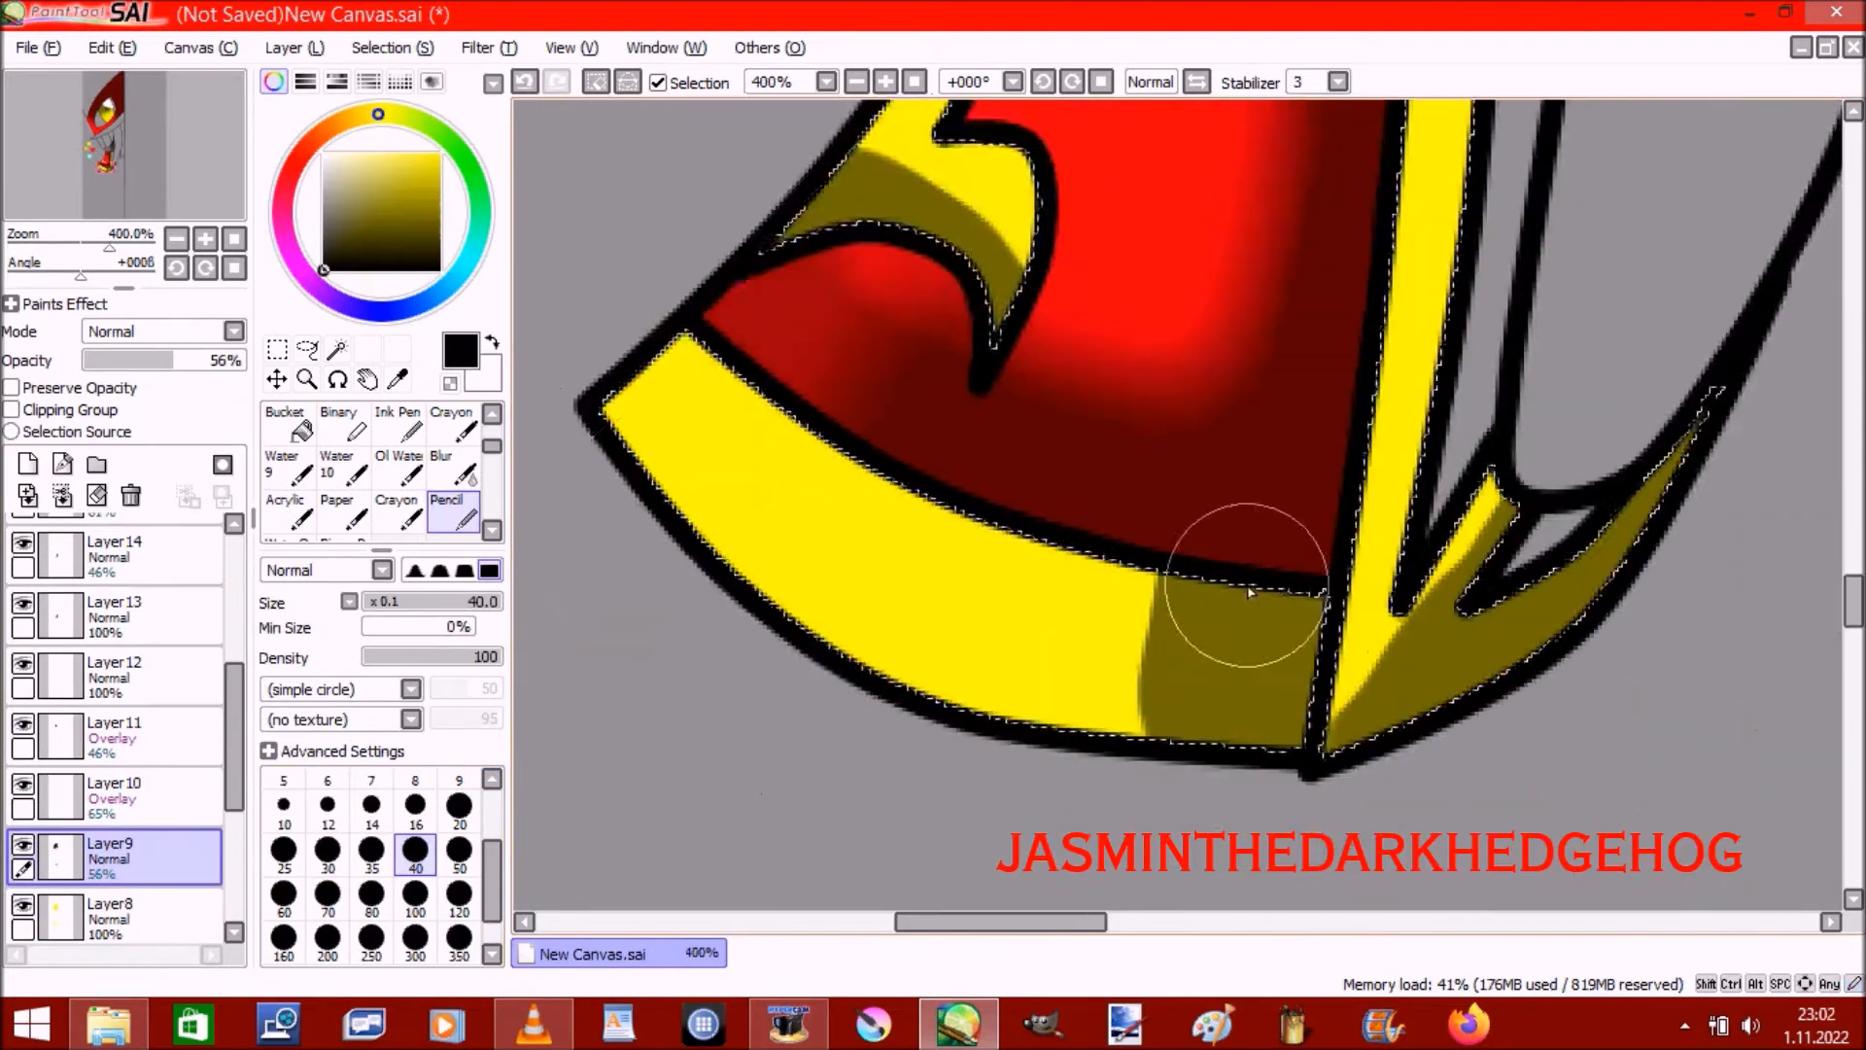
# - Dab shadow onto the yellow hair band, then select another layer for blending
pyautogui.click(451, 463)
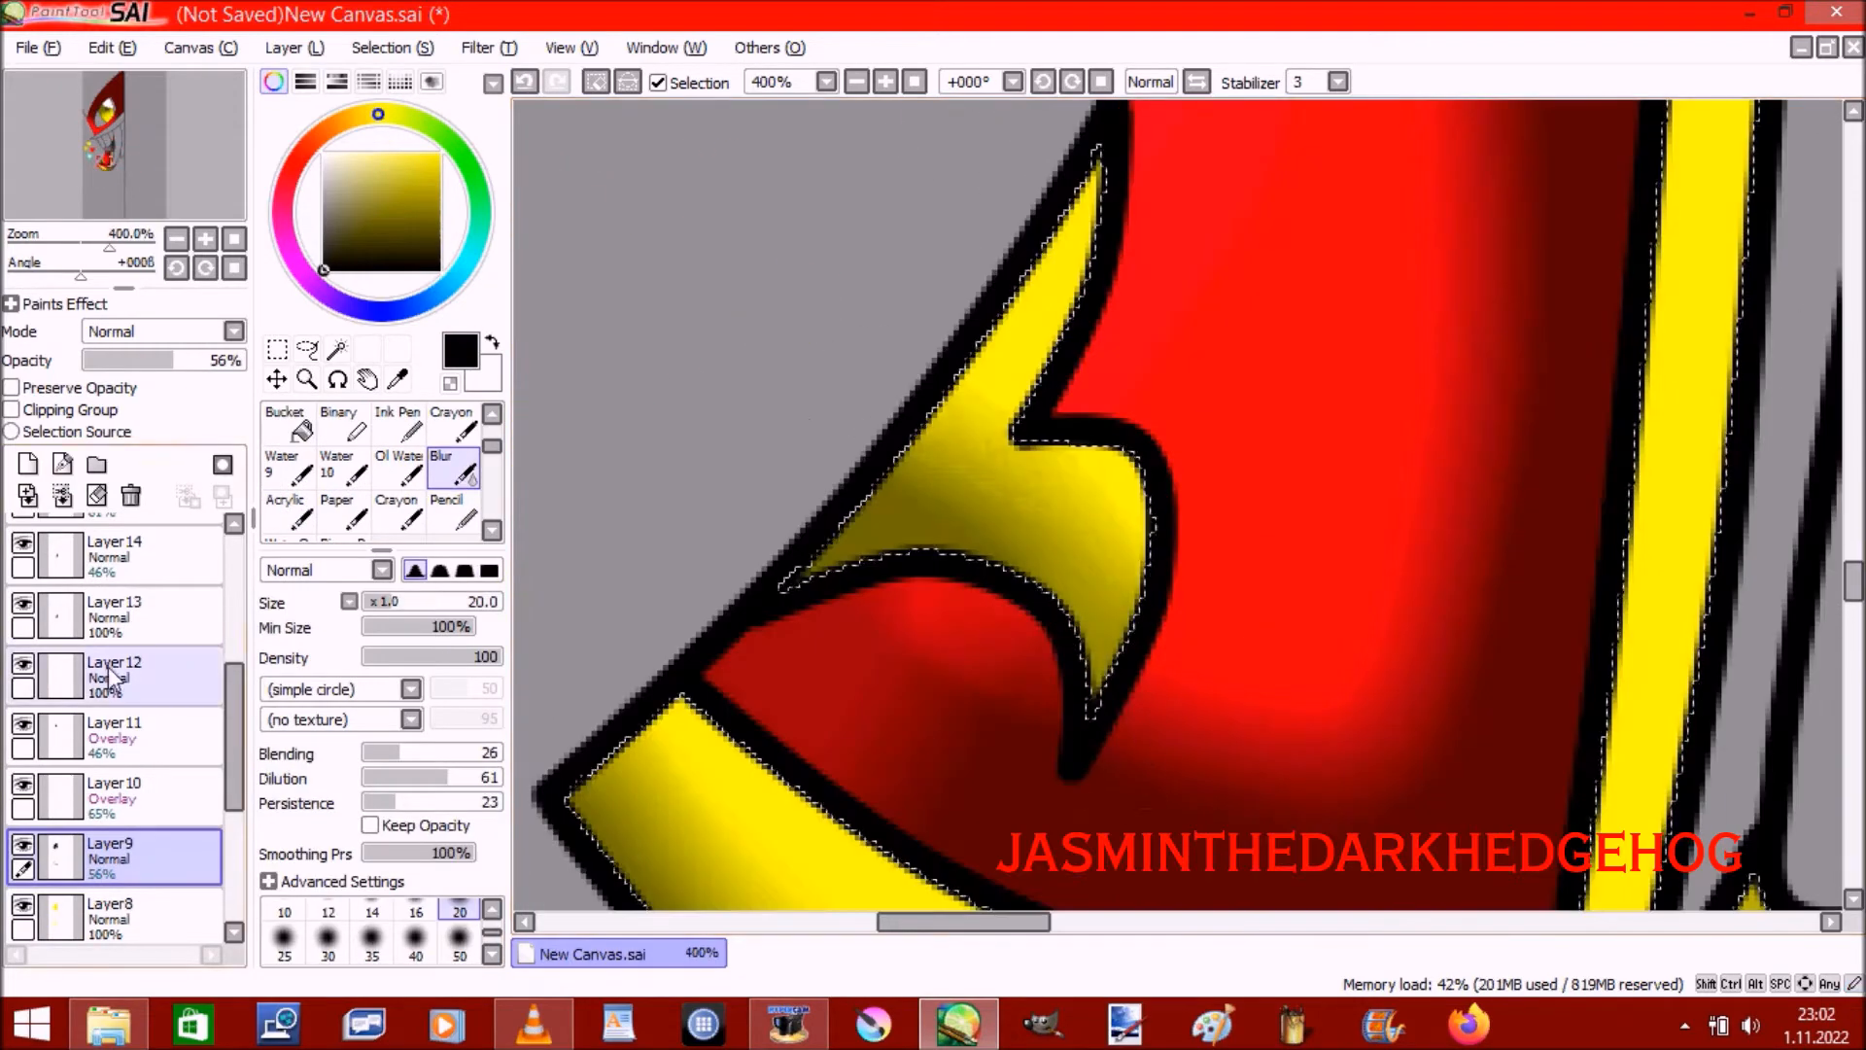
pyautogui.click(113, 797)
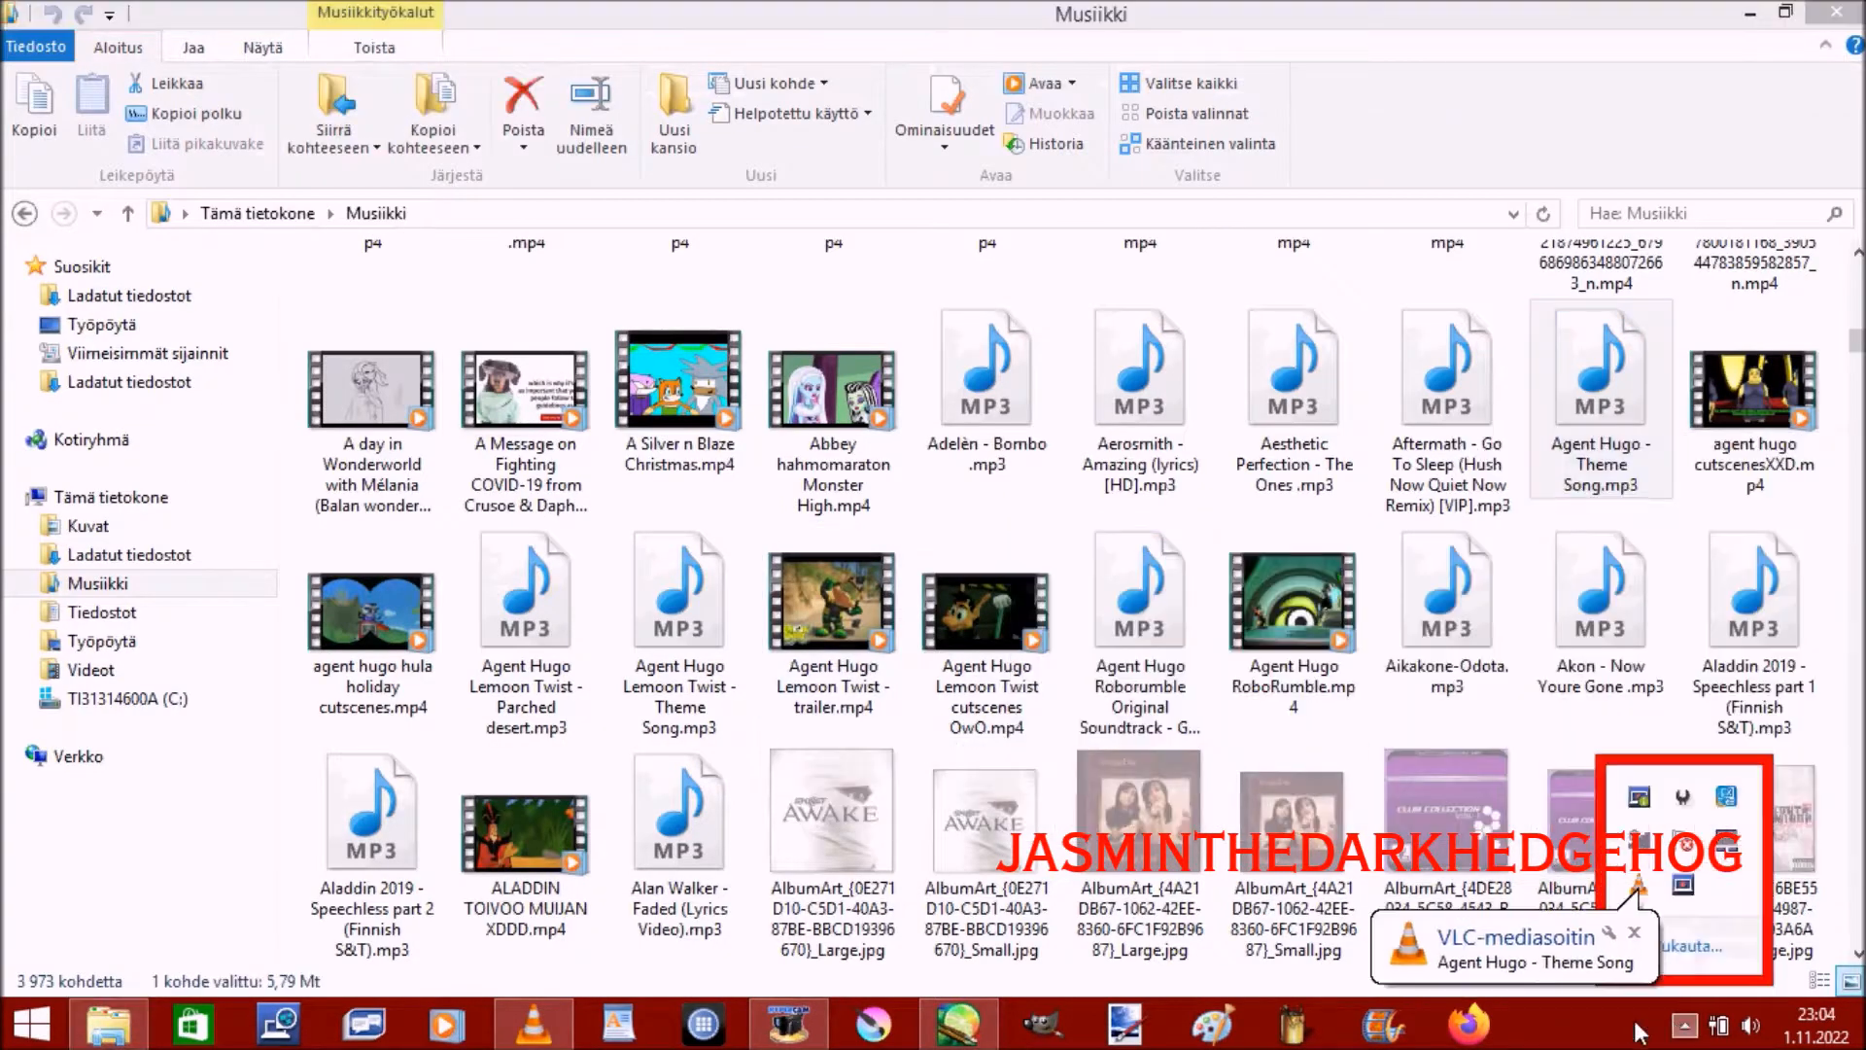
# - Return to PaintTool SAI from the taskbar after starting the Agent Hugo theme song
pyautogui.click(954, 1021)
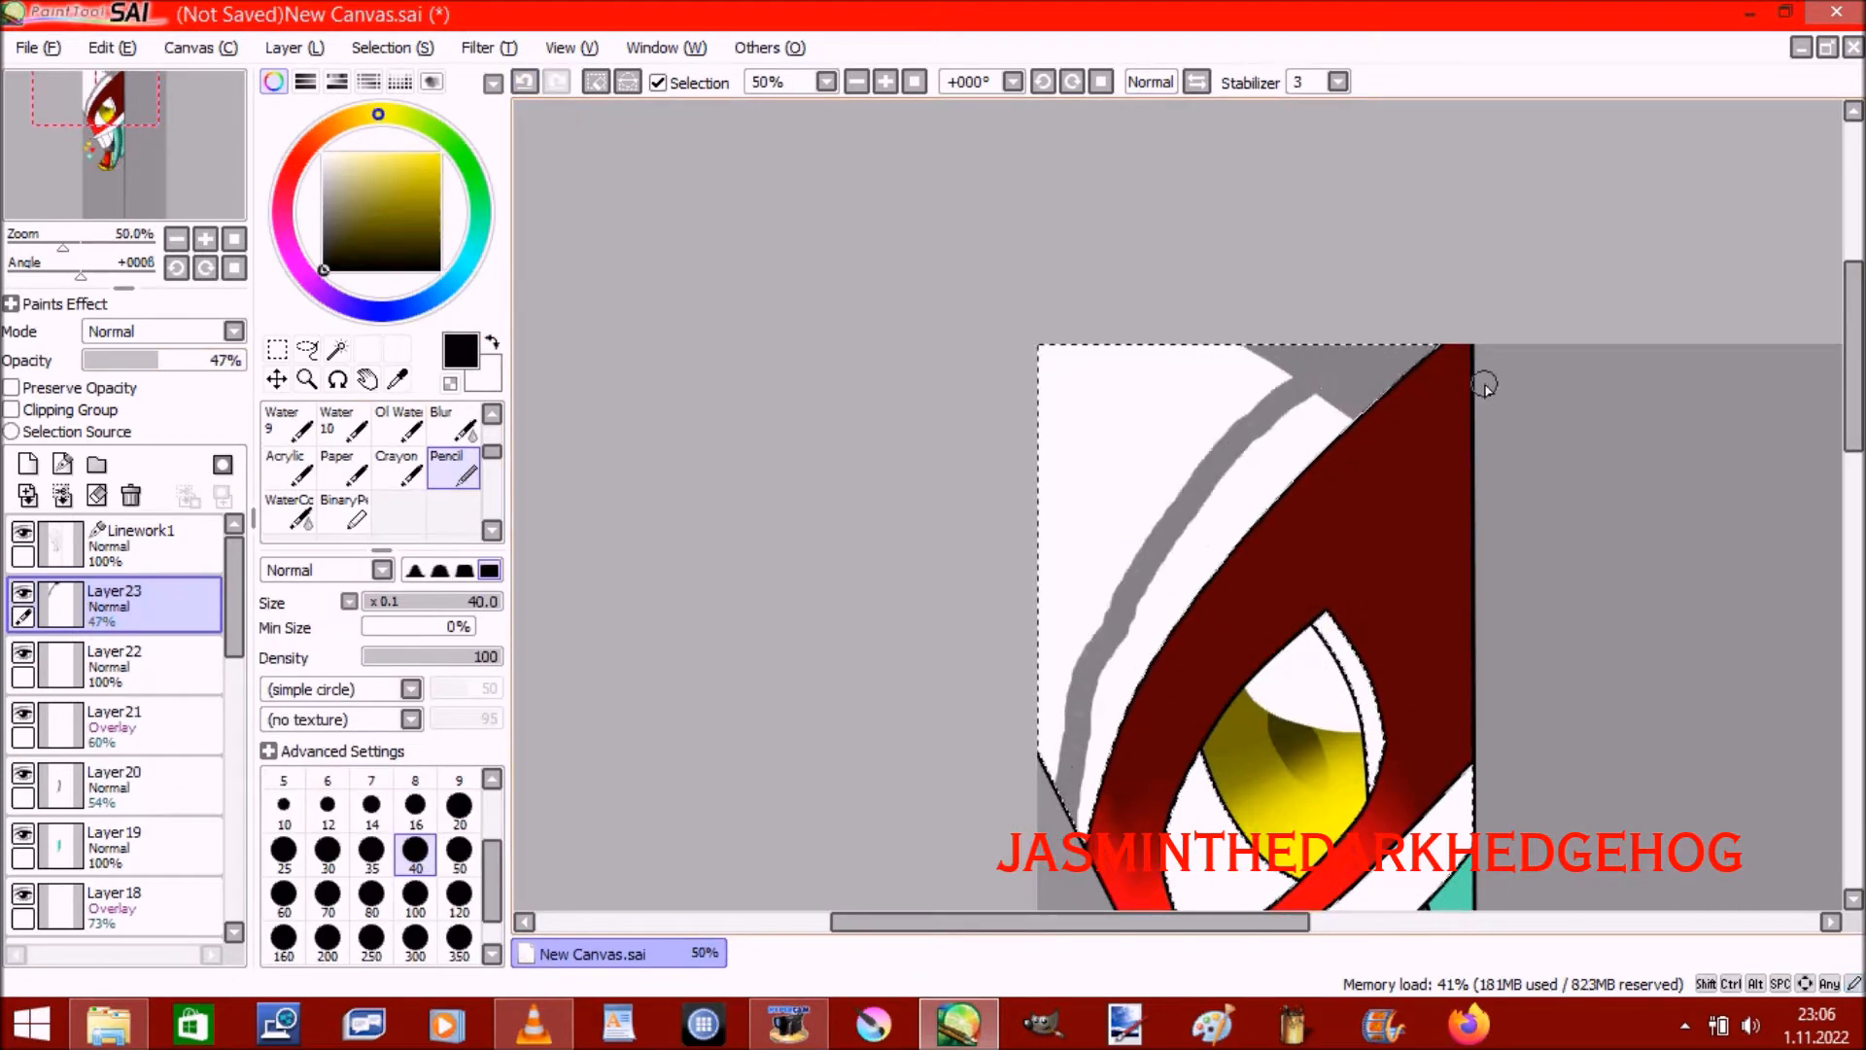
# - Paint dark red shading along the hair edge above Rouge's eye on the 47% Layer23
pyautogui.click(879, 81)
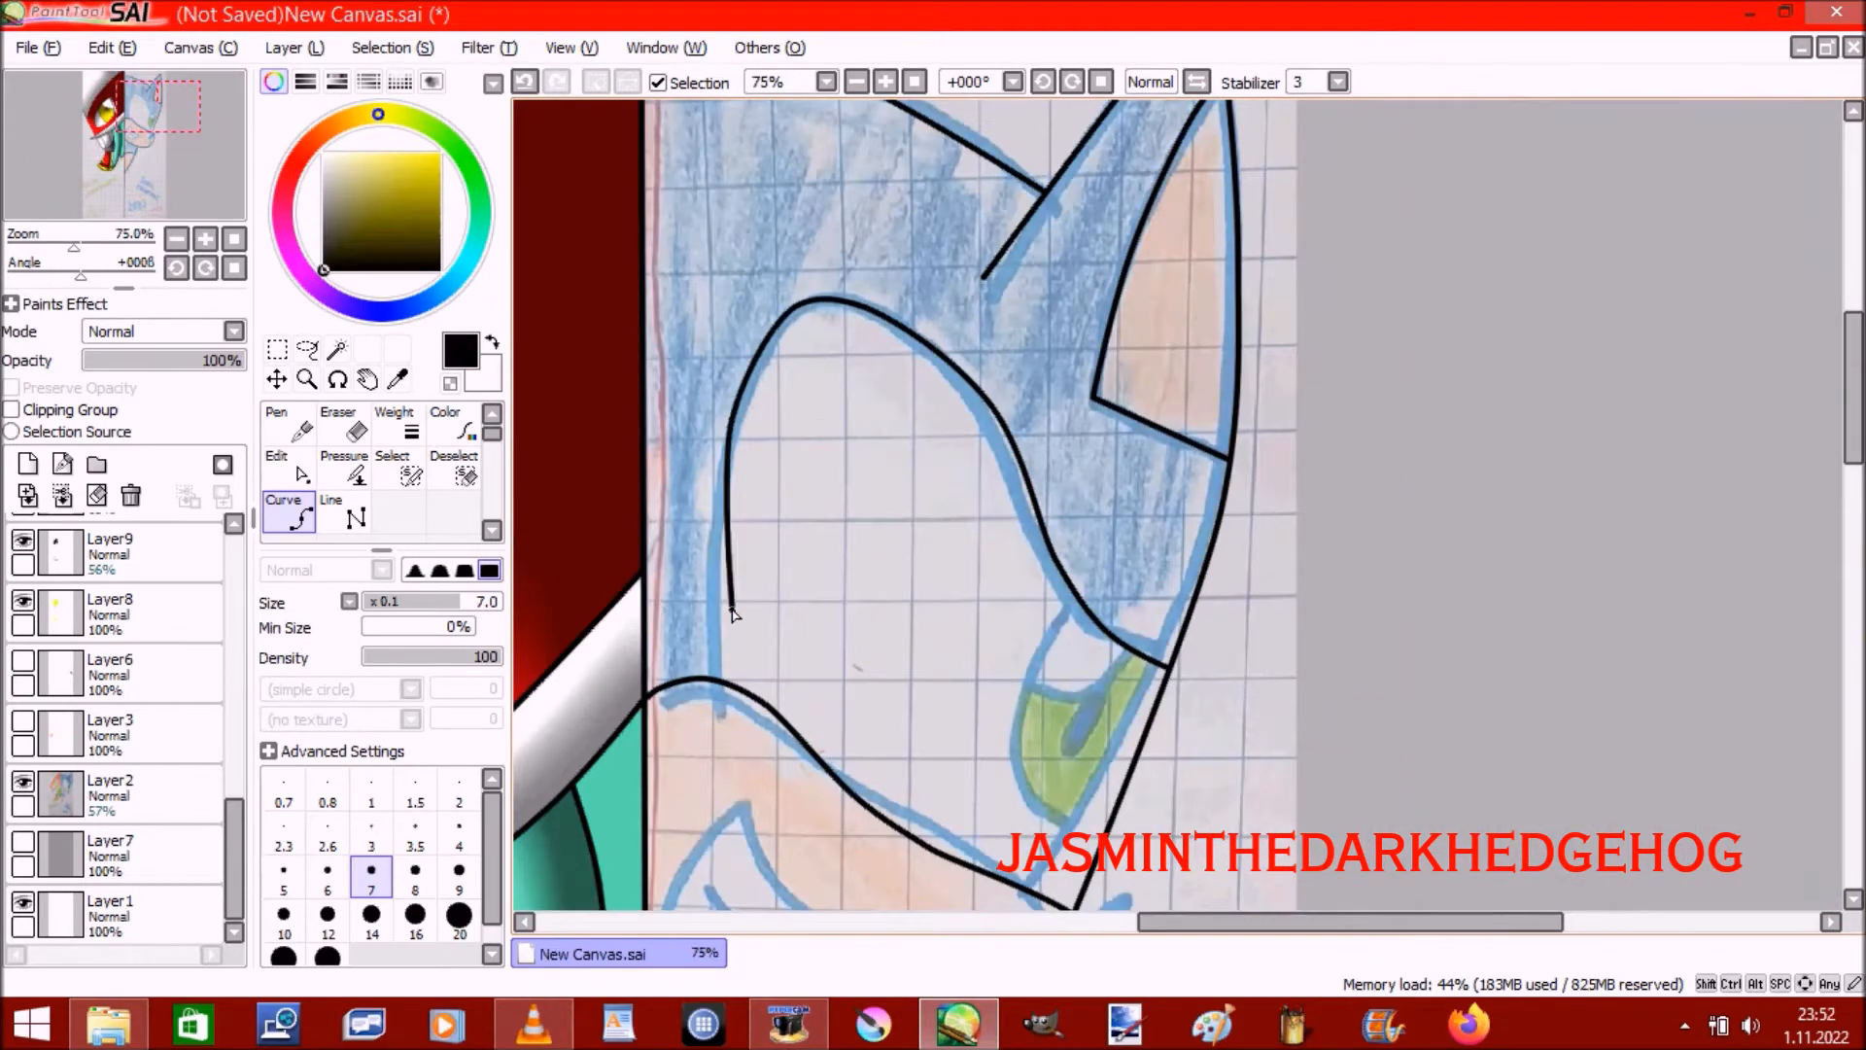
# - Trace Sonic's quill curve, adjust its control point, then start nose tip and mouth line curves
pyautogui.click(276, 463)
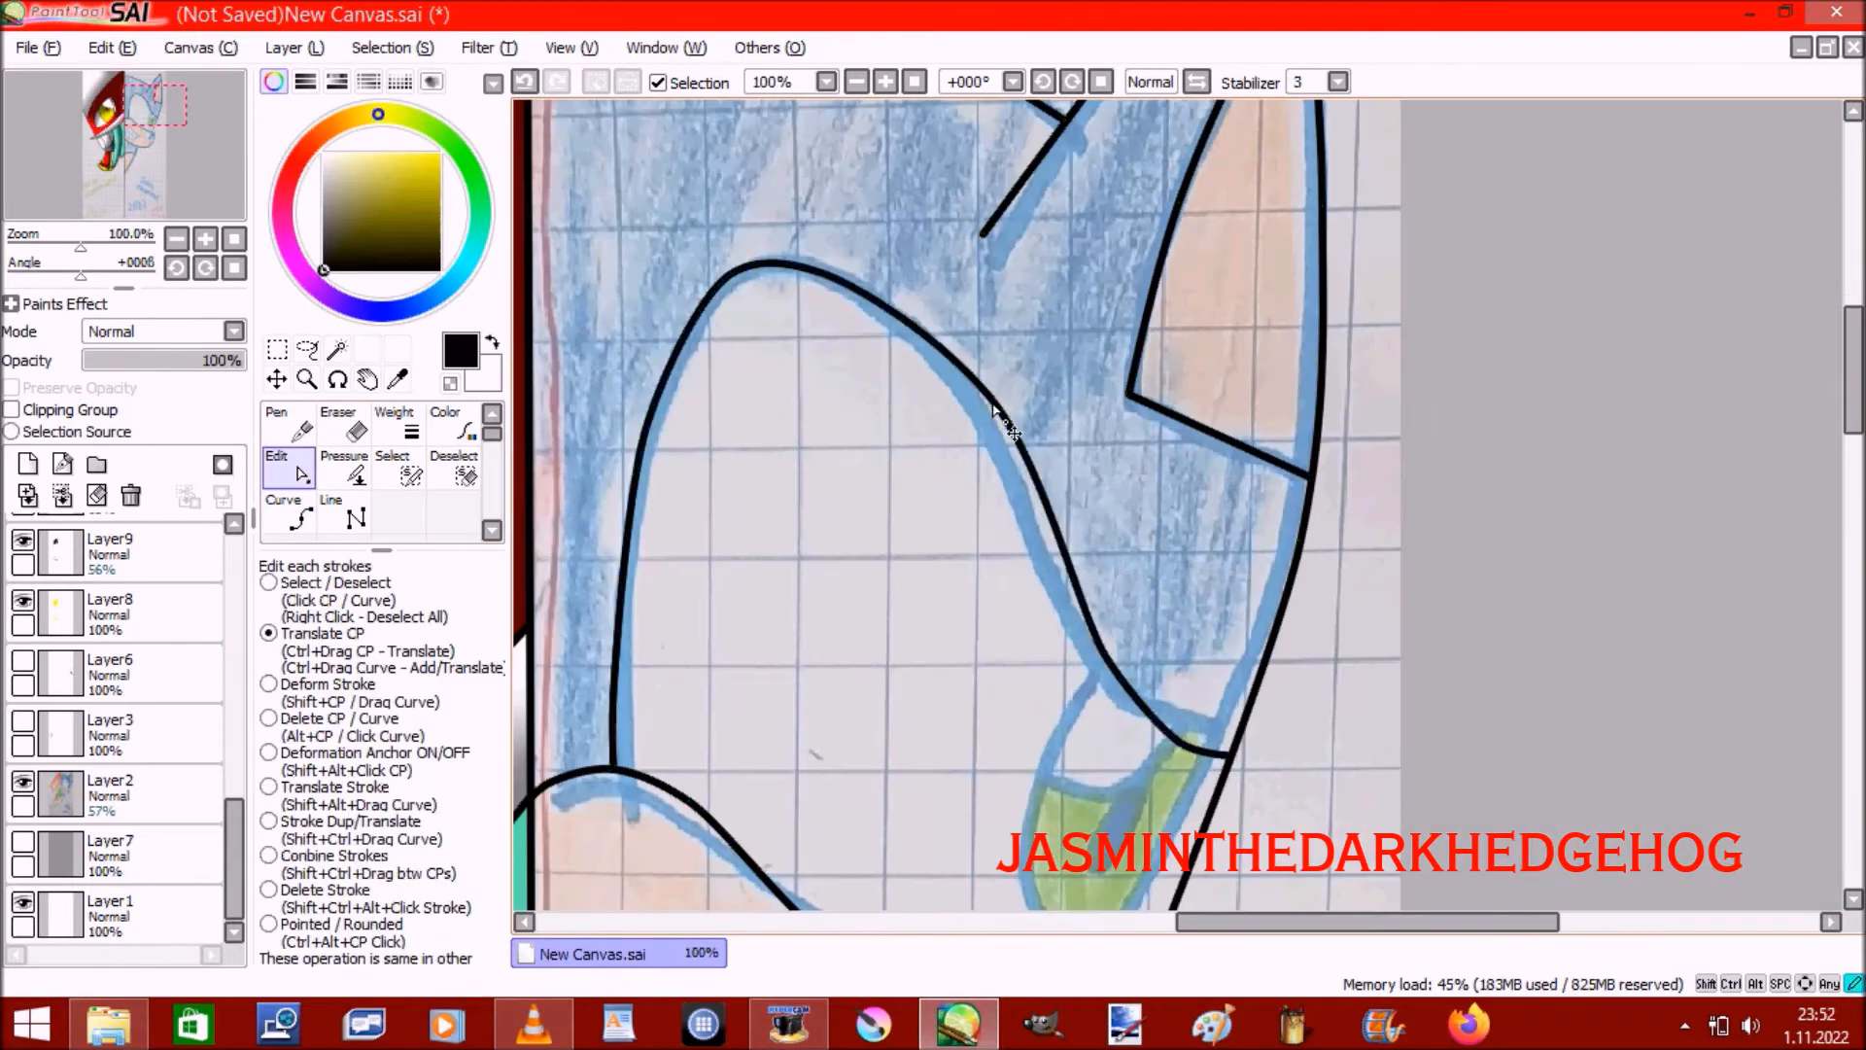
pyautogui.click(281, 509)
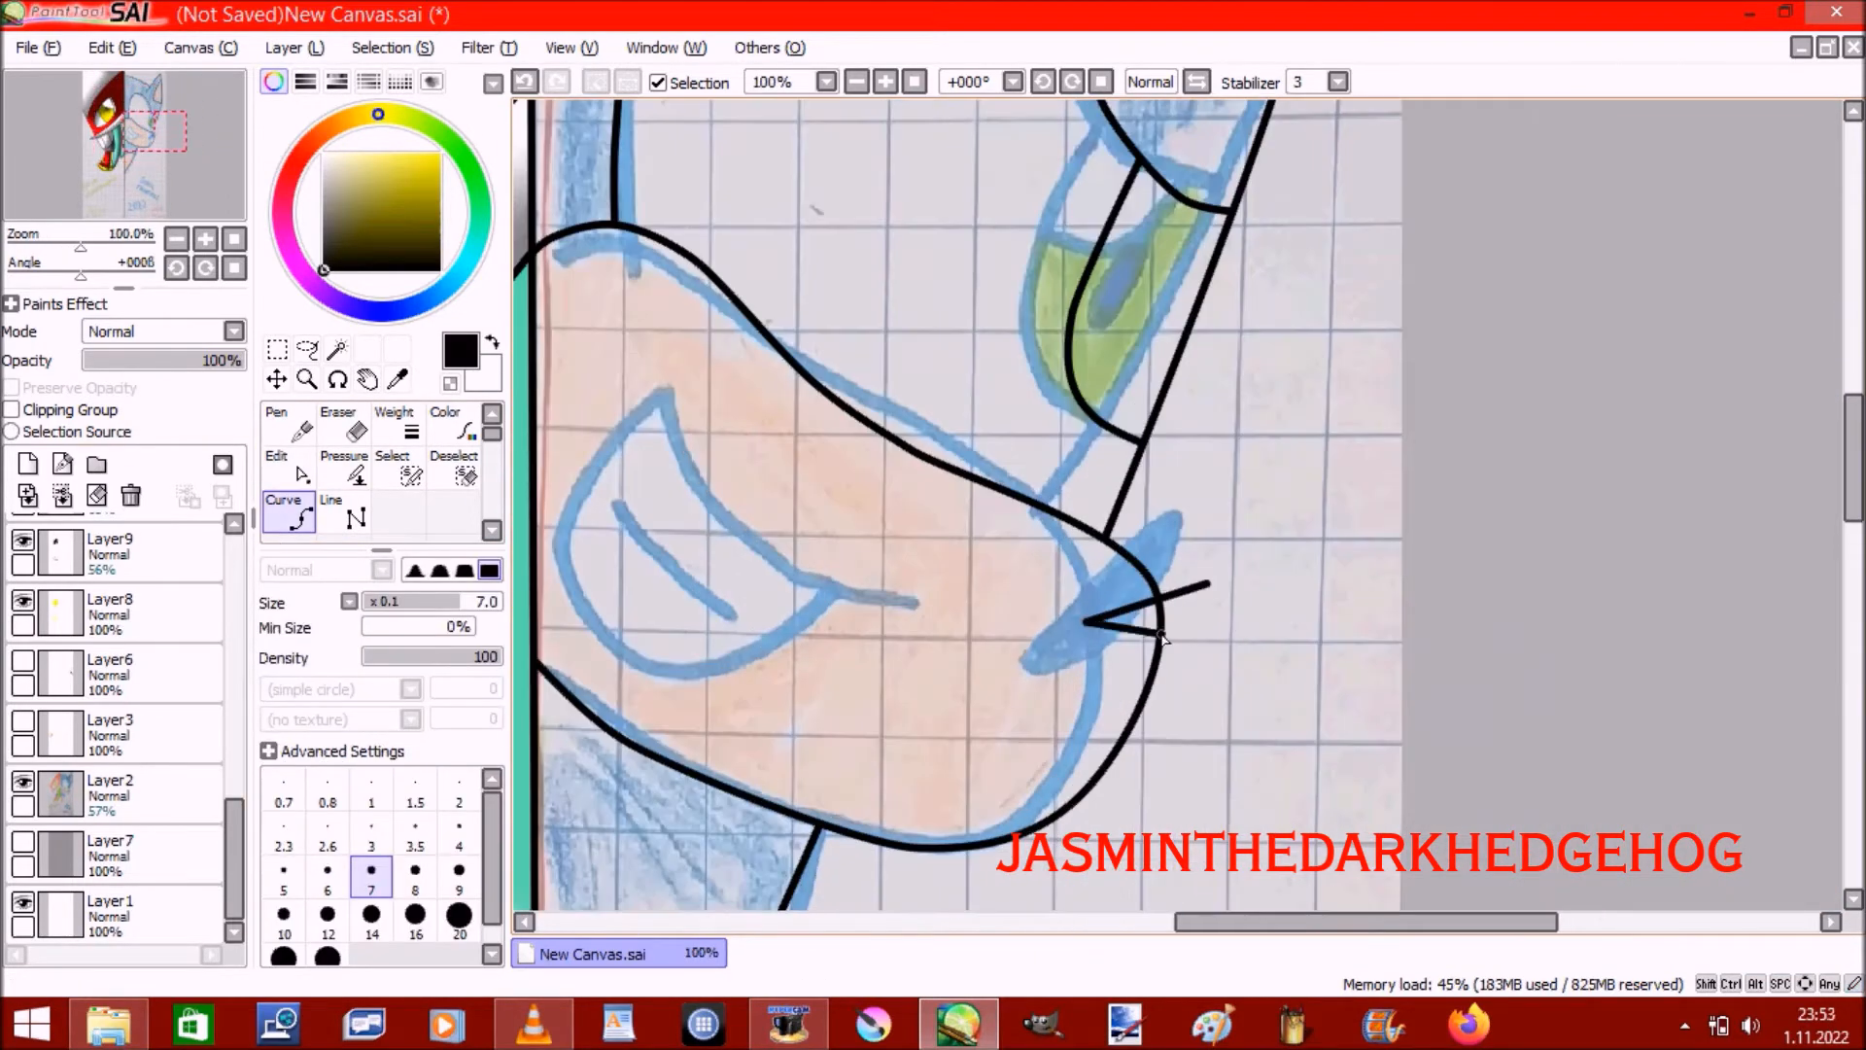
pyautogui.click(883, 81)
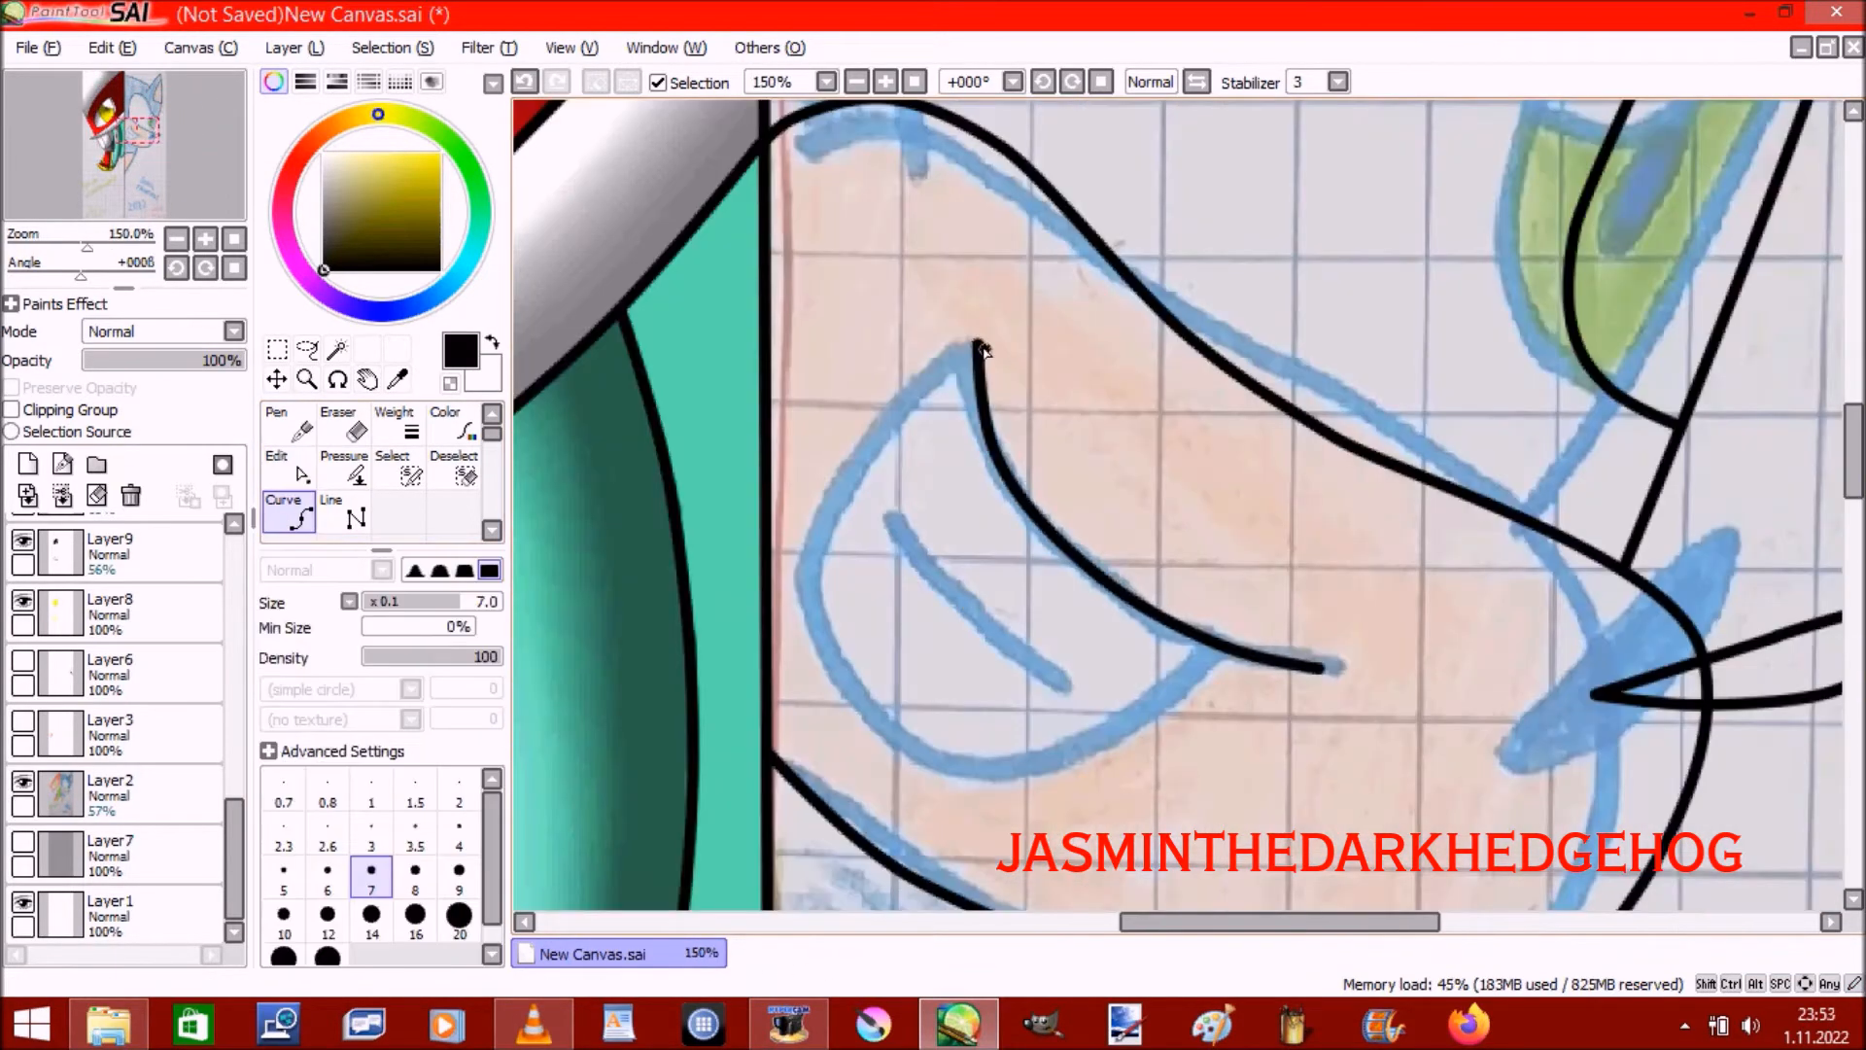
pyautogui.click(276, 457)
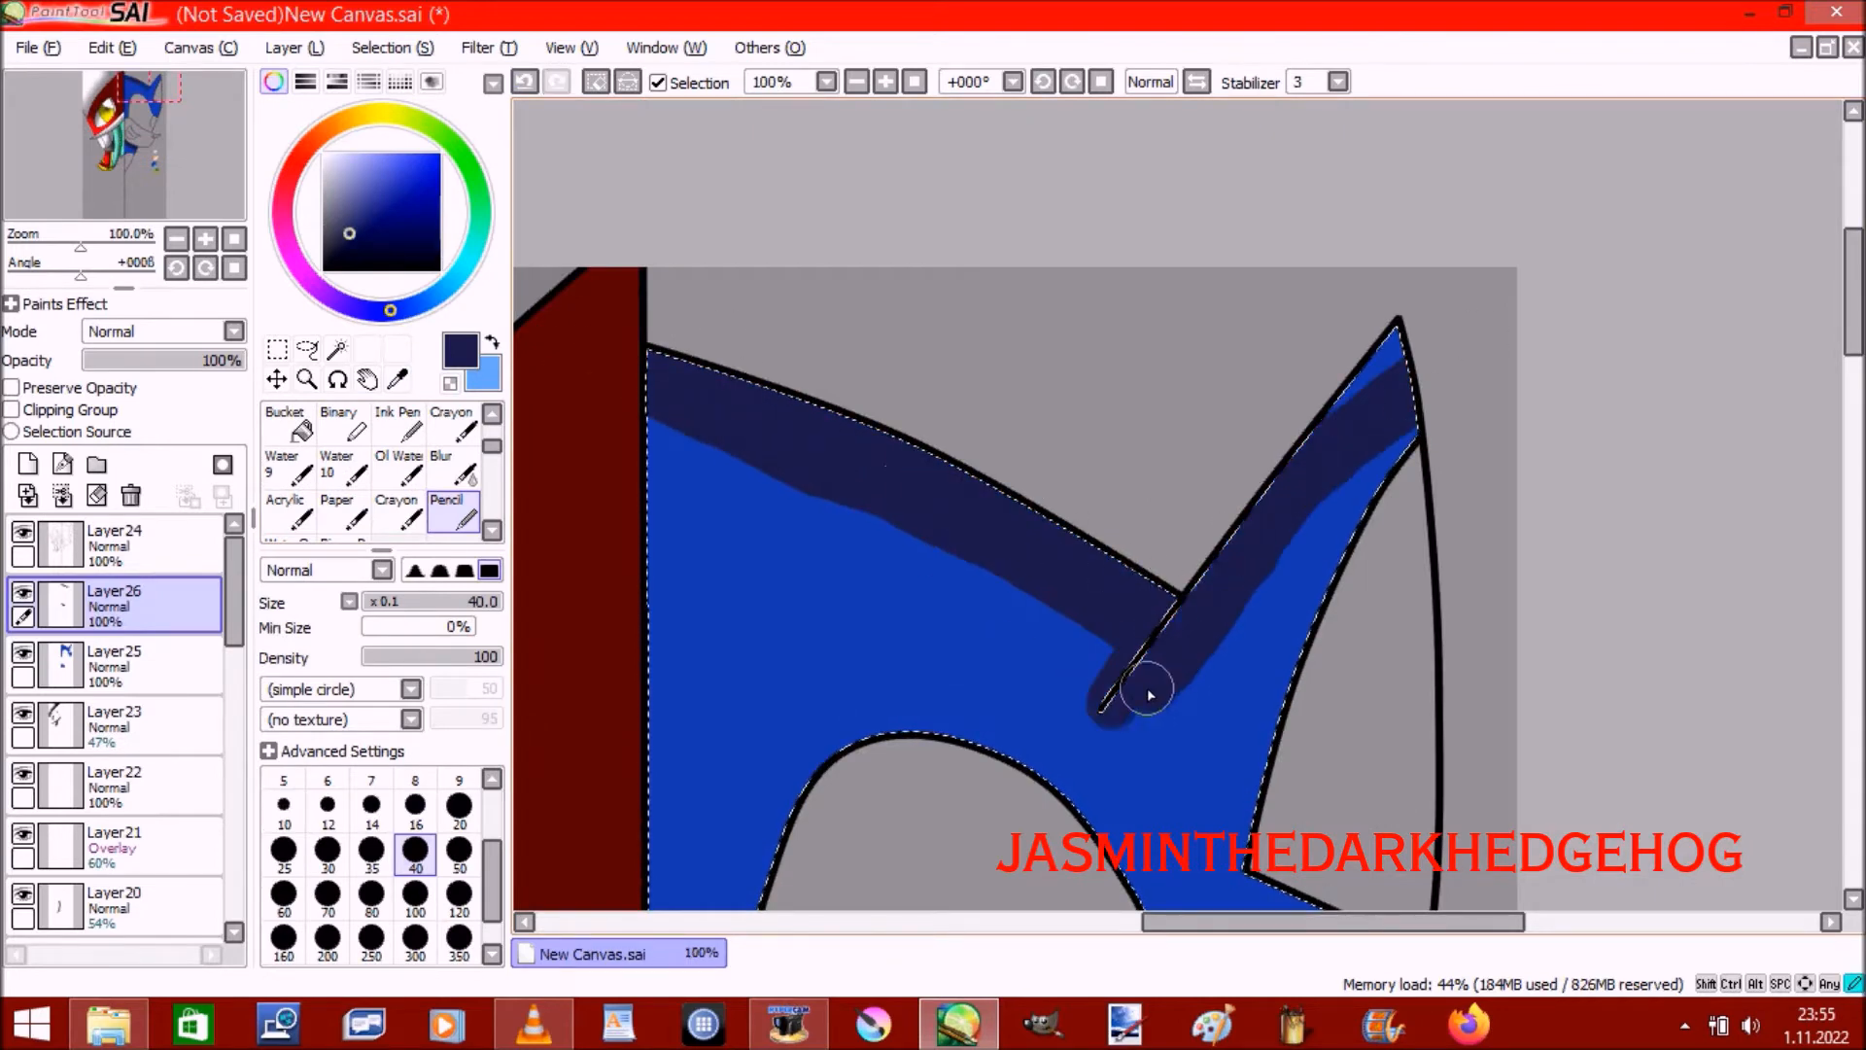
# - Paint navy shading on the quill edge, then bring up options for the Rena MS Paint Sketch video
pyautogui.click(453, 463)
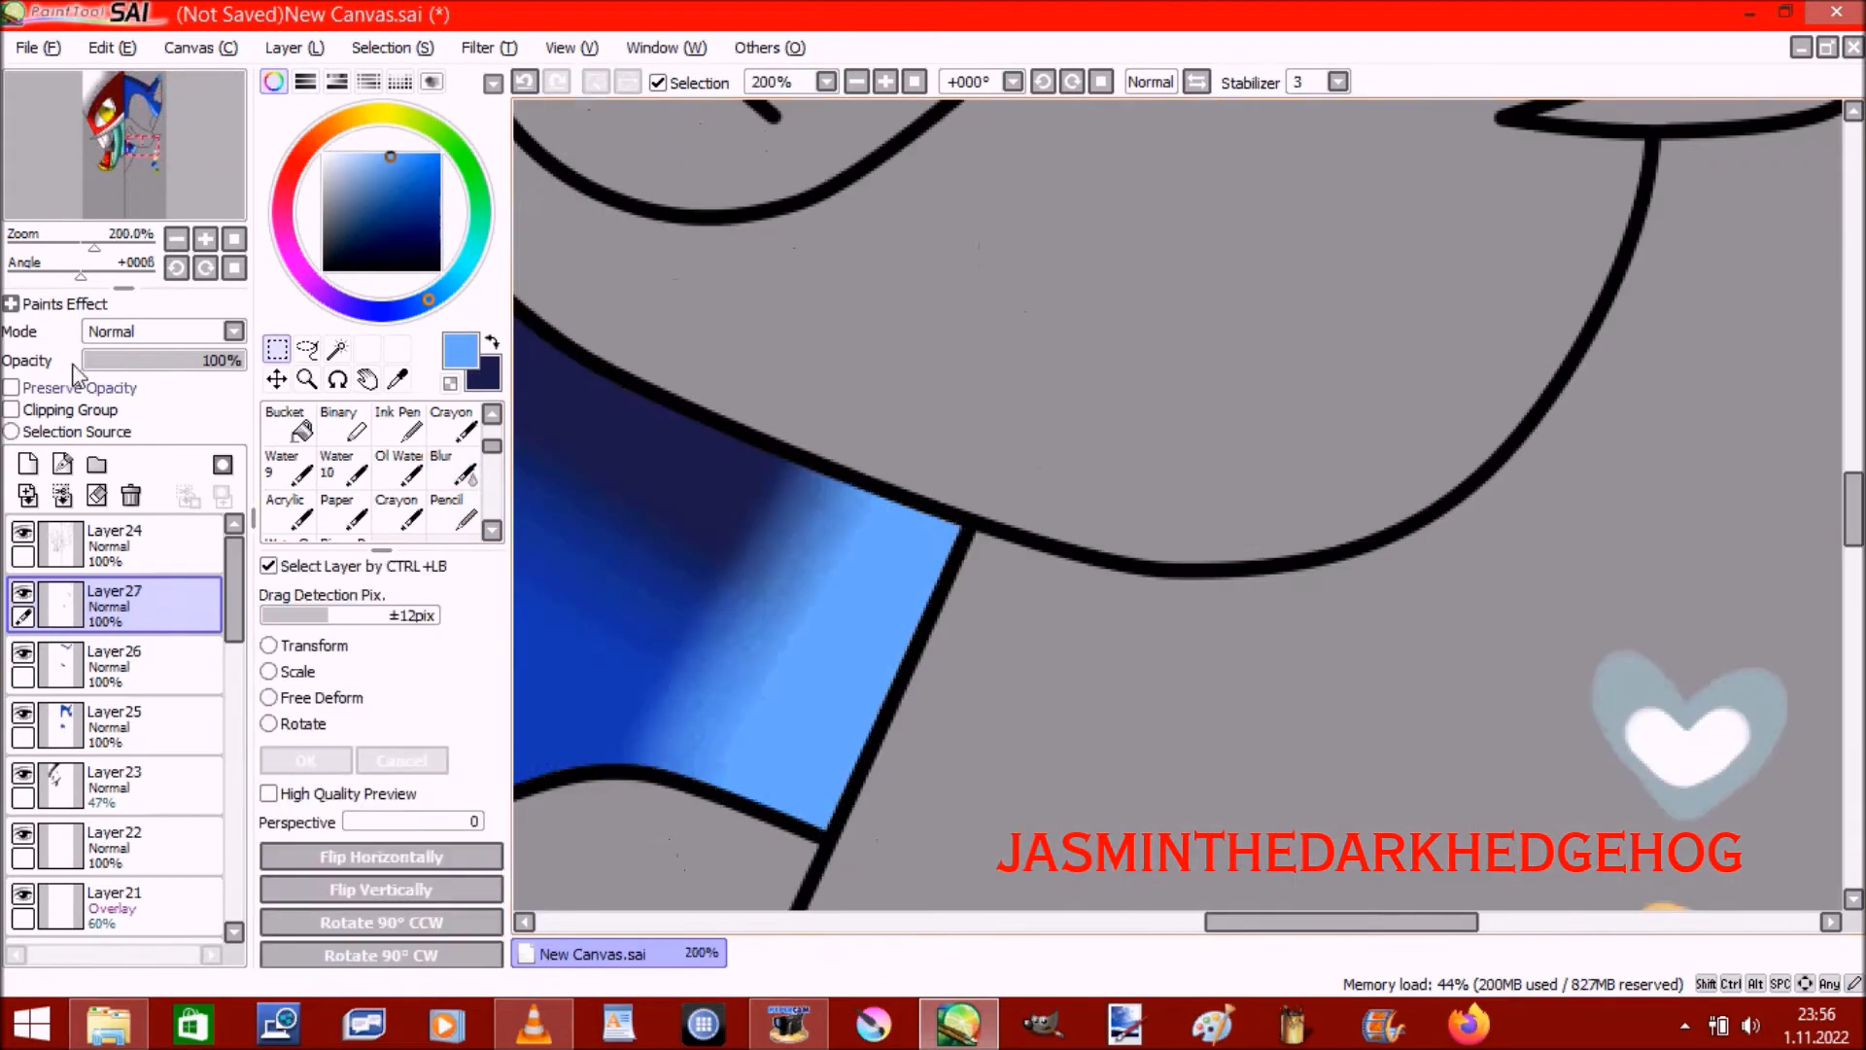
pyautogui.click(113, 1023)
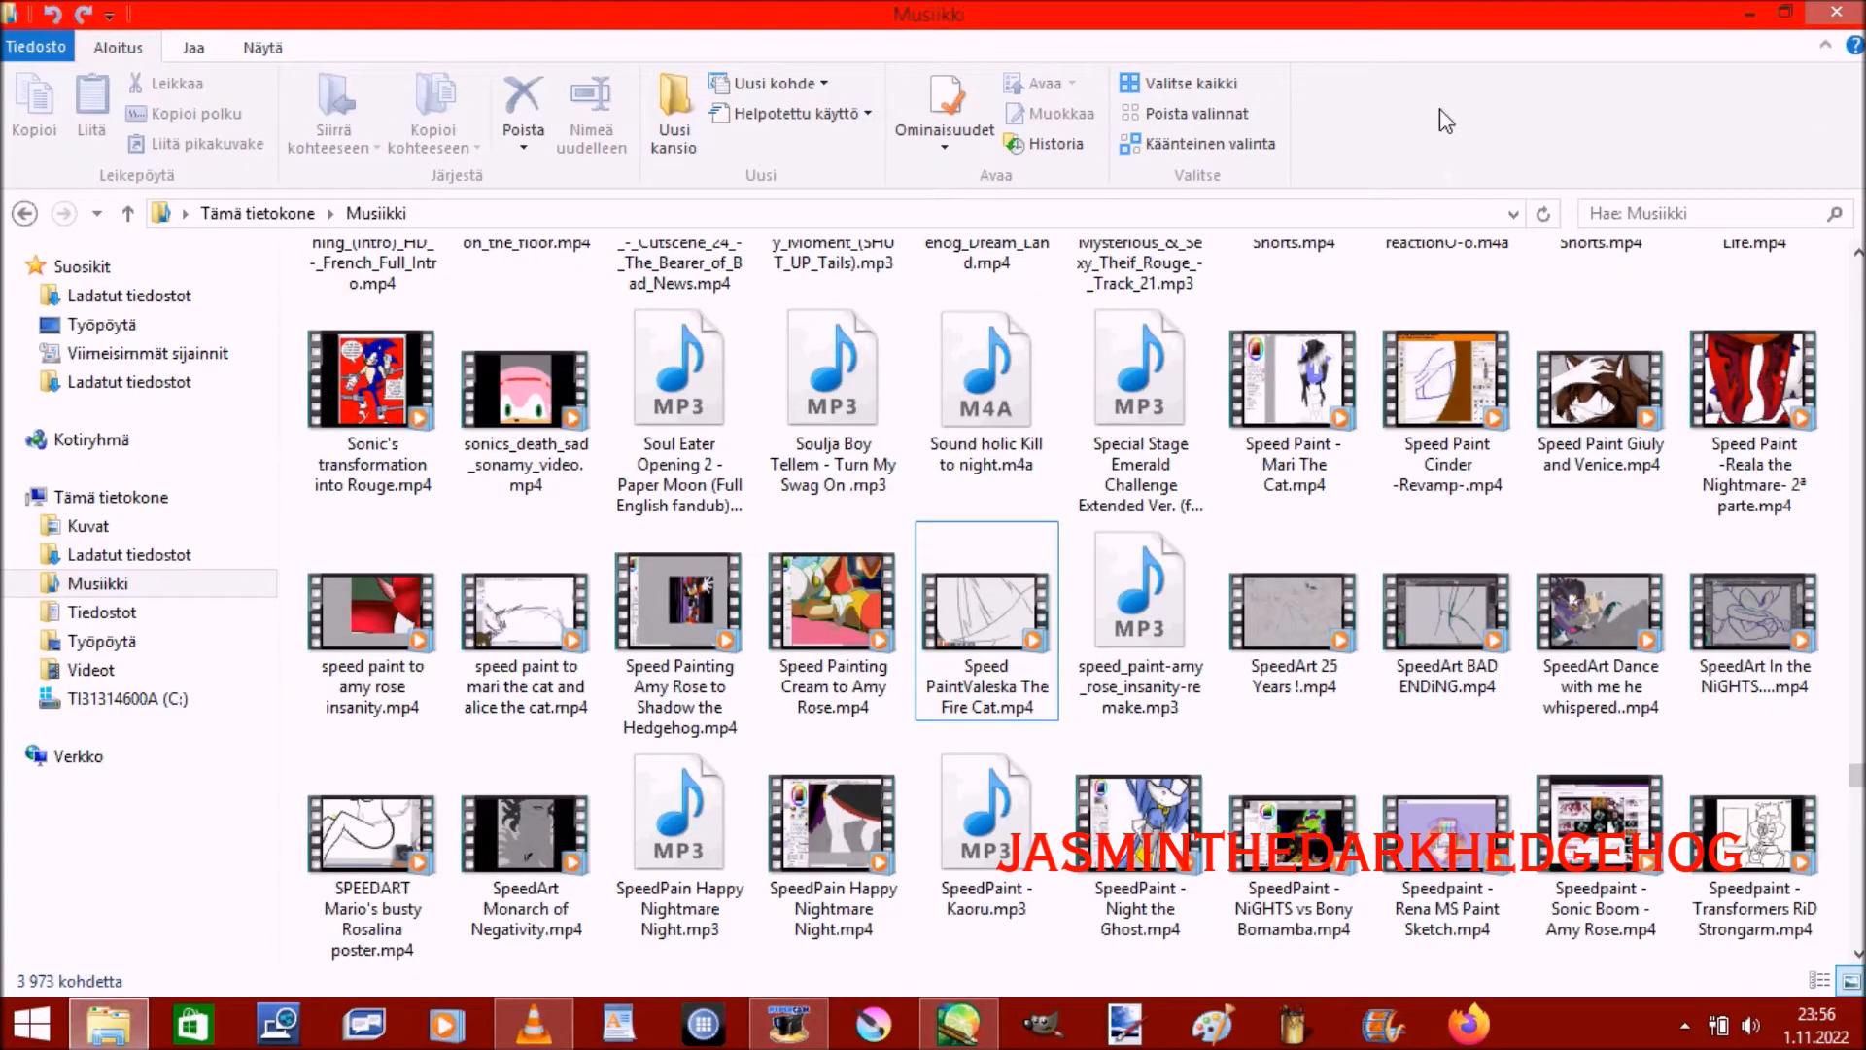
pyautogui.rightClick(1447, 828)
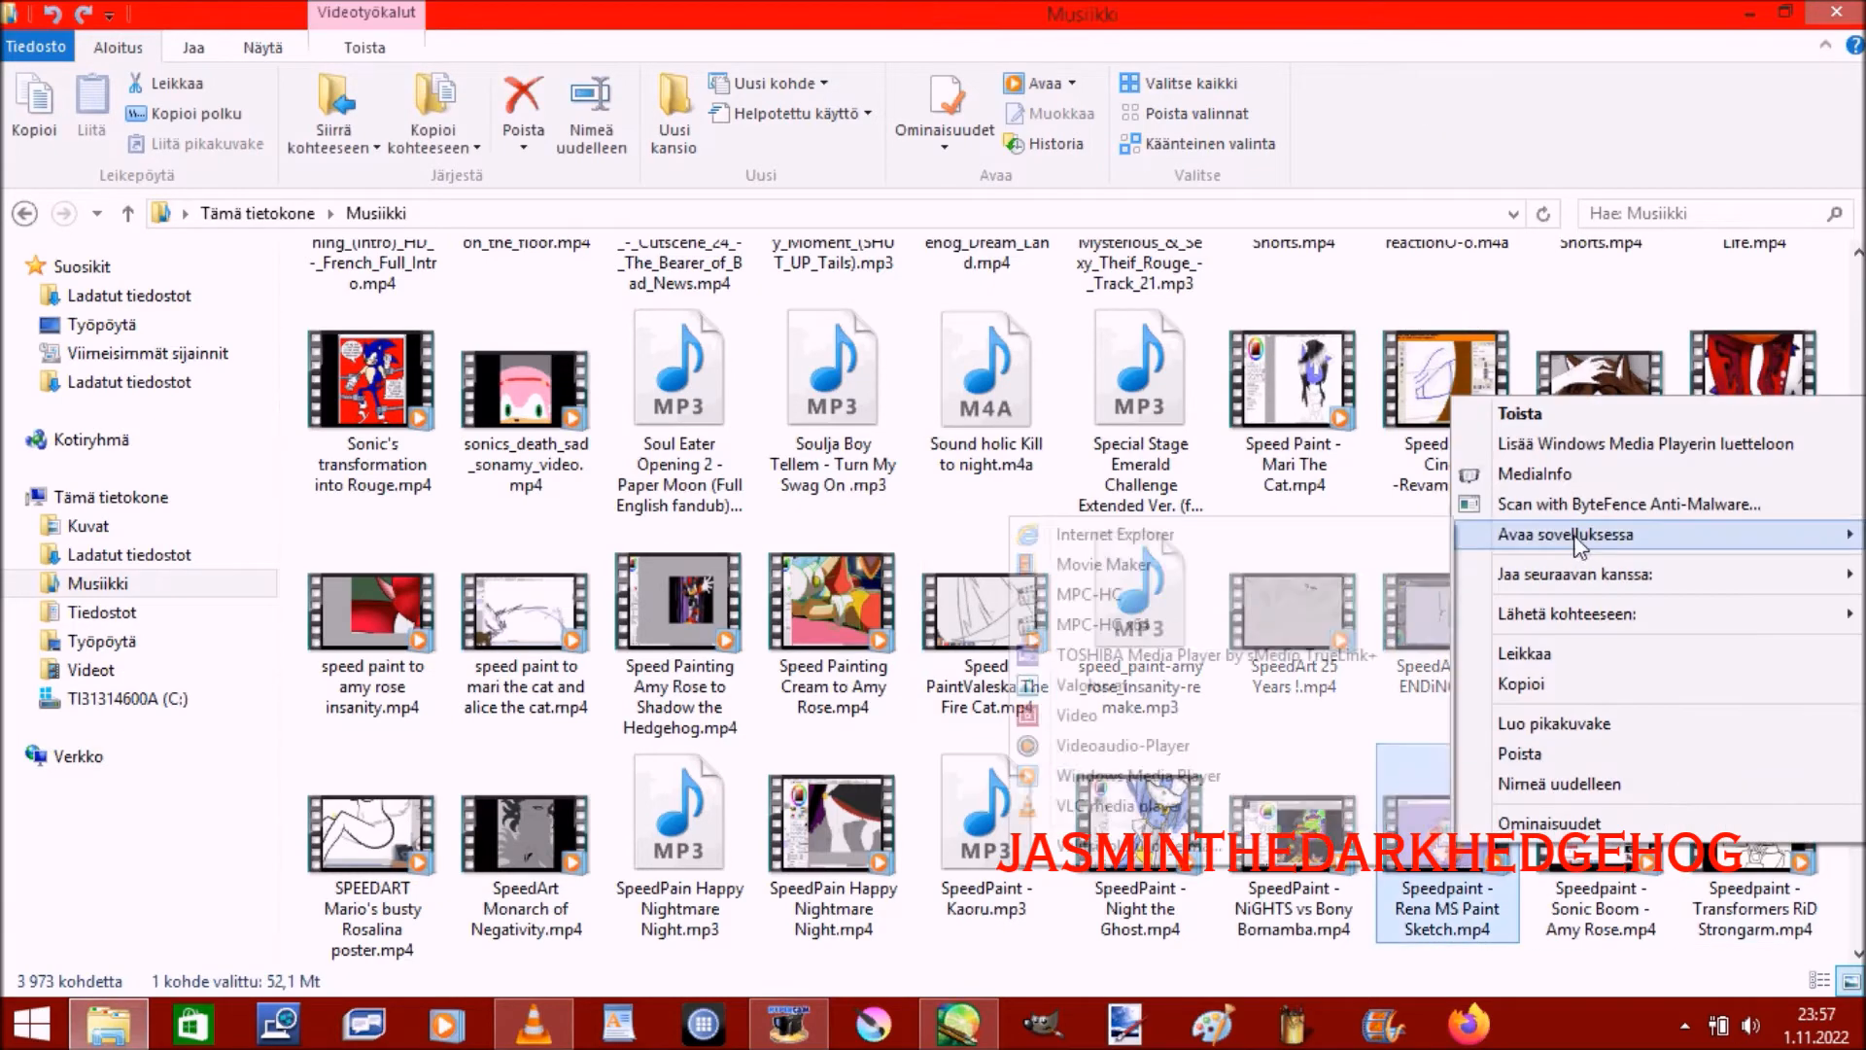